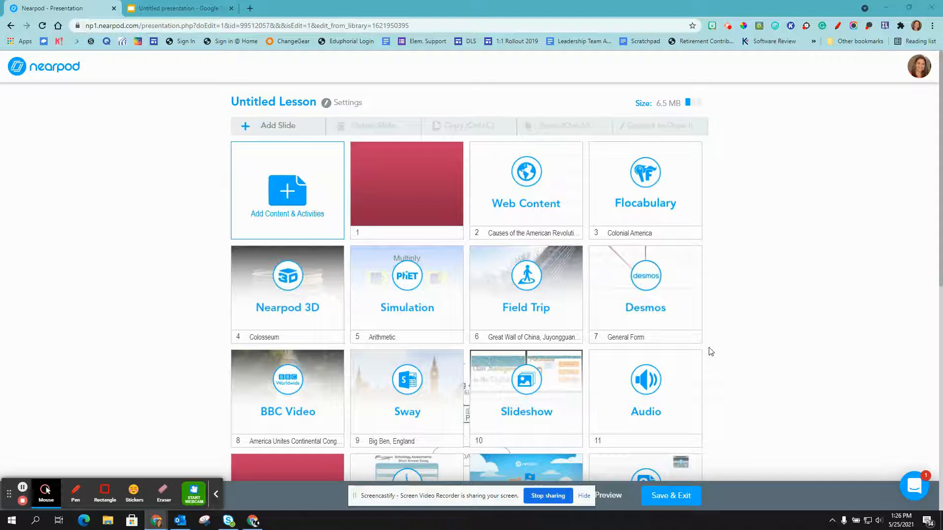
mouse_move(670, 335)
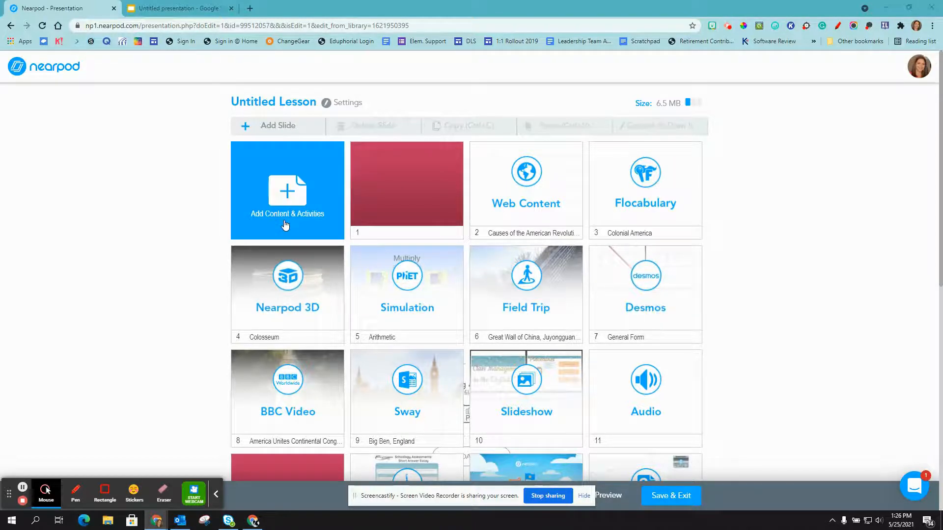
Step: Open Add Content & Activities and show the Activities list
left_click(287, 190)
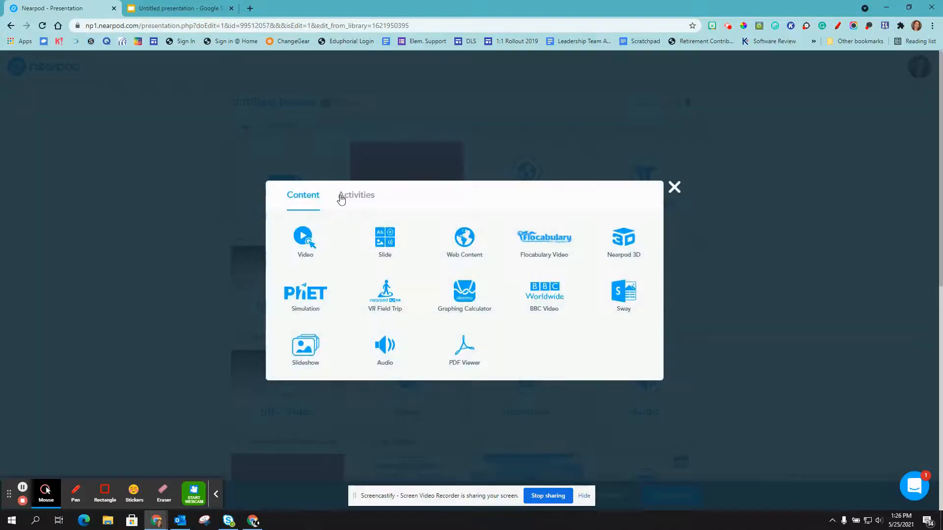
left_click(355, 194)
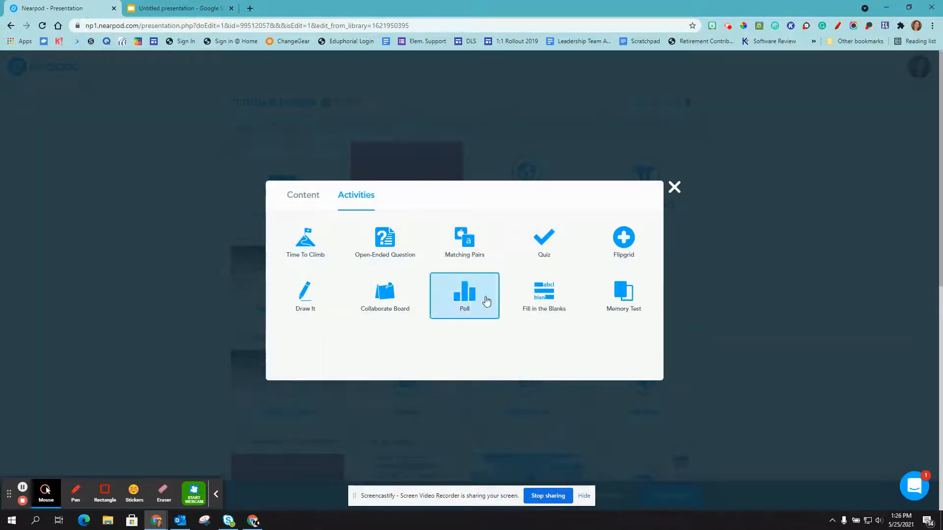
mouse_move(543, 295)
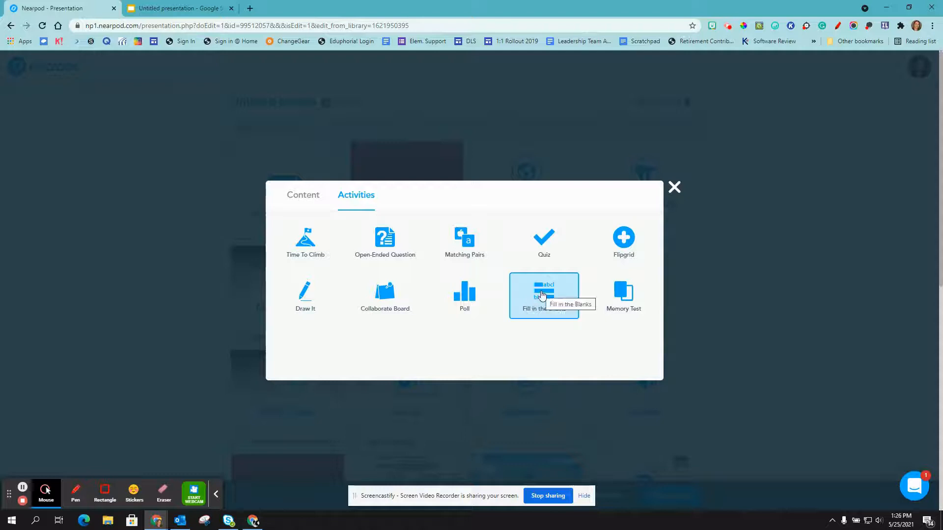
Step: Choose Fill in the Blanks with dark blue style and enter three there/their/they're sentences
left_click(543, 295)
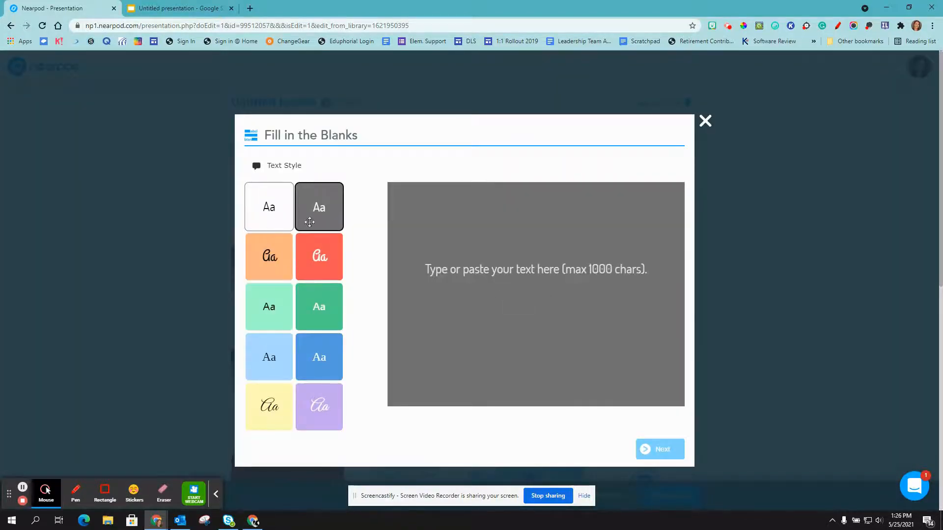
mouse_move(319, 356)
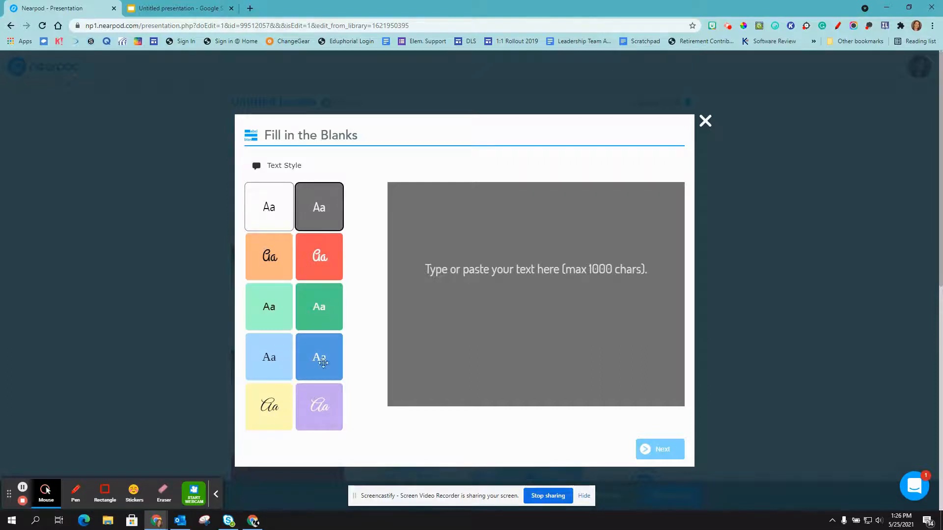
left_click(318, 356)
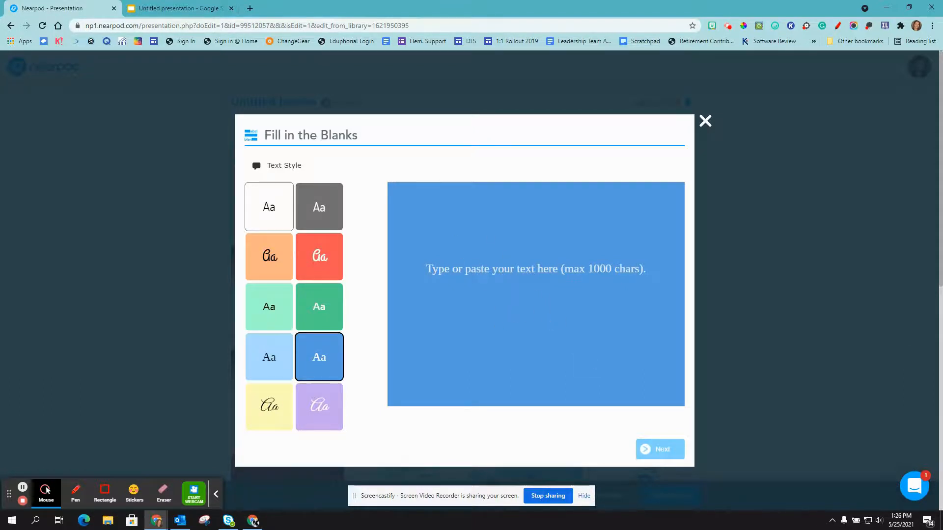
left_click(535, 269)
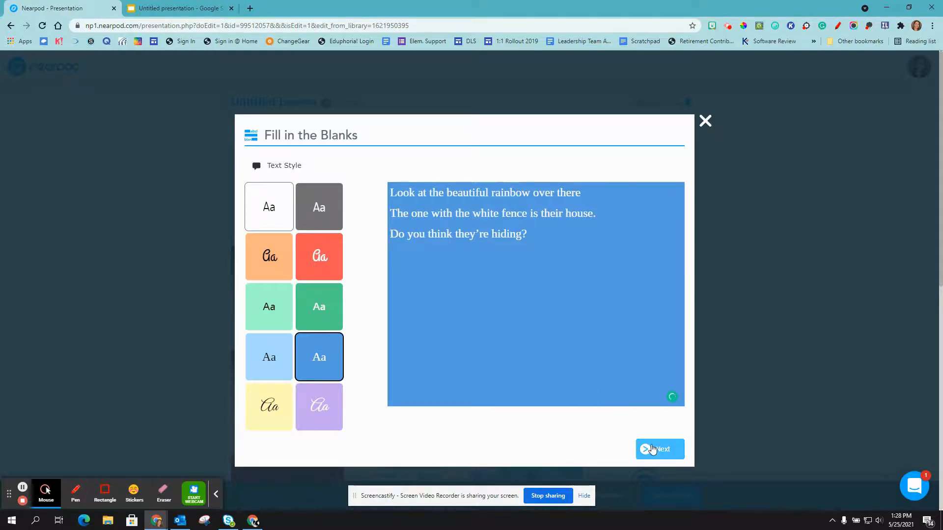
Step: Blank out there, their and they're, then add the activity to the lesson
left_click(660, 449)
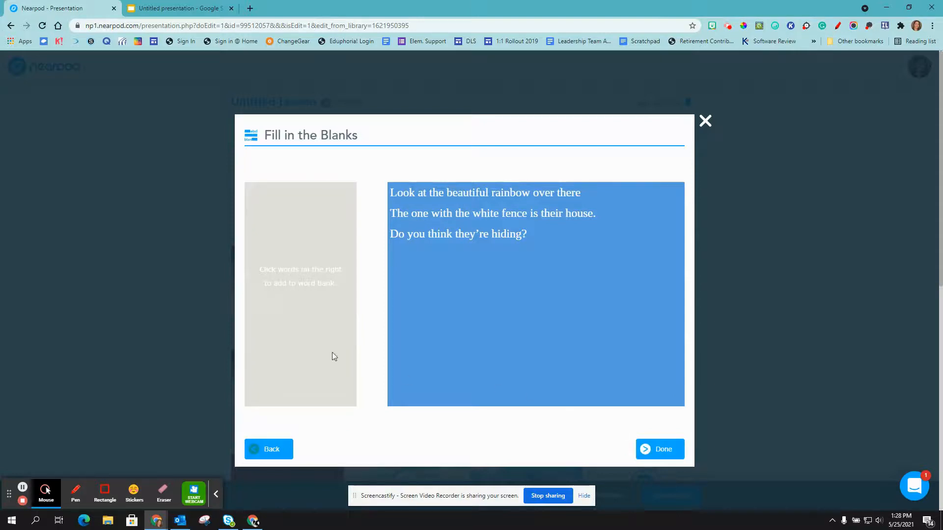
mouse_move(303, 329)
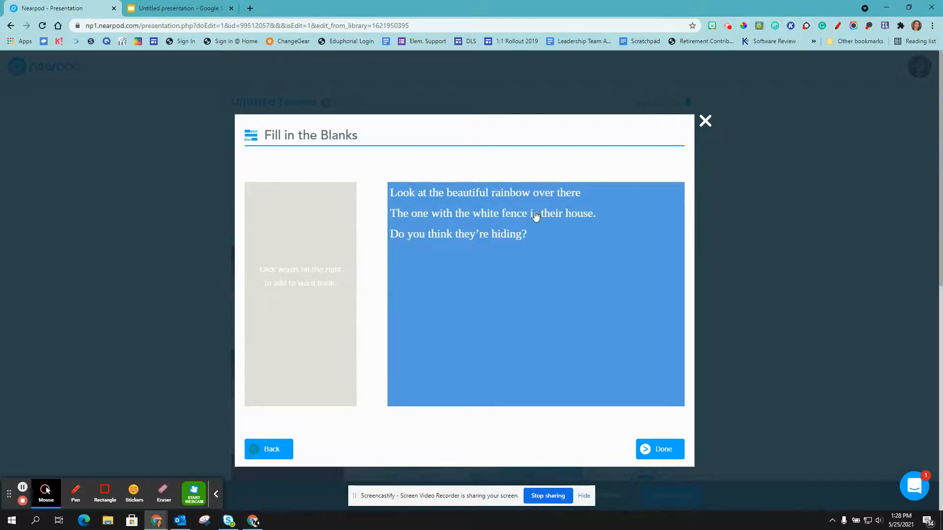
left_click(567, 192)
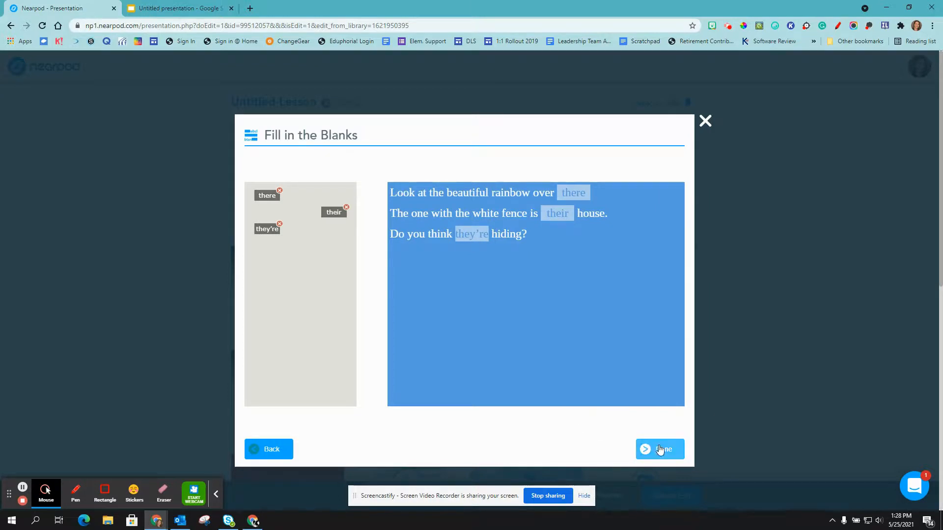
left_click(659, 449)
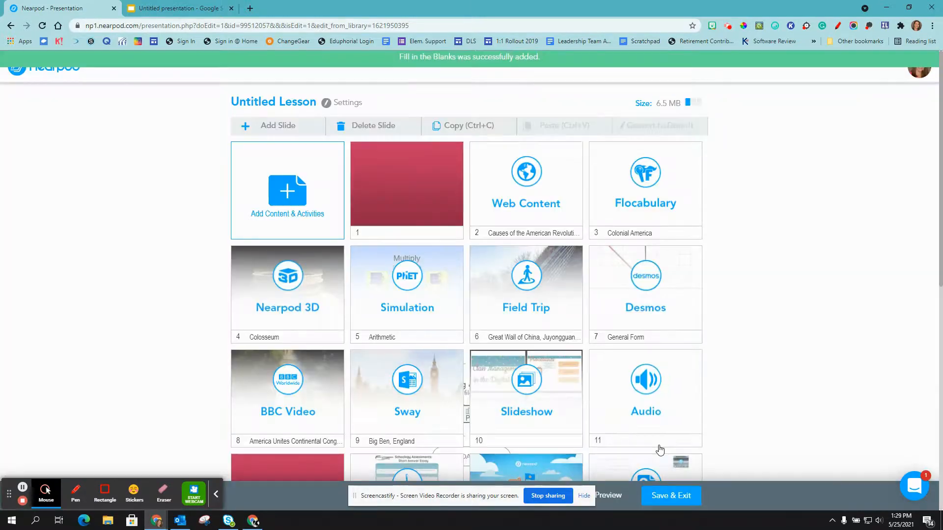
Step: Confirm Fill in the Blanks is slide 22, then switch to Google Slides
scroll("down", 3)
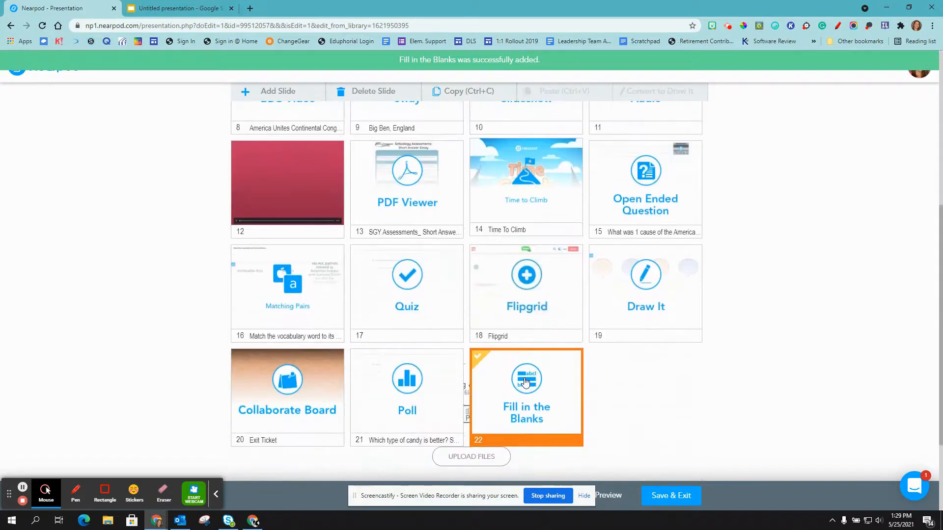
scroll("down", 3)
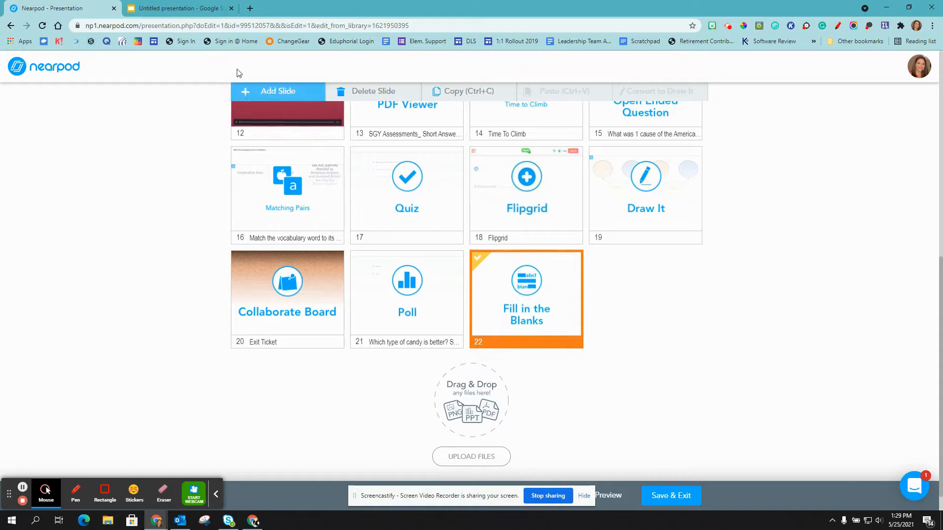
left_click(179, 8)
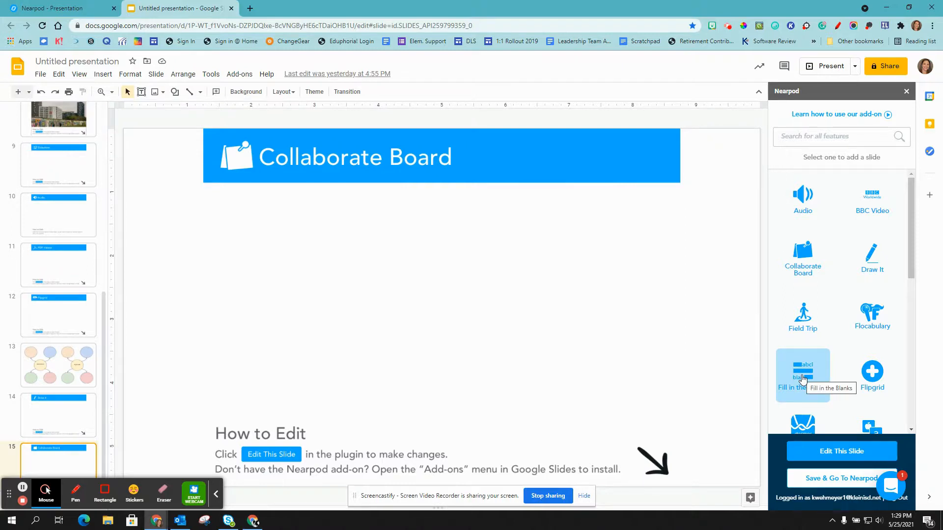
Step: Choose Fill in the Blanks in the Nearpod add-on sidebar
left_click(802, 372)
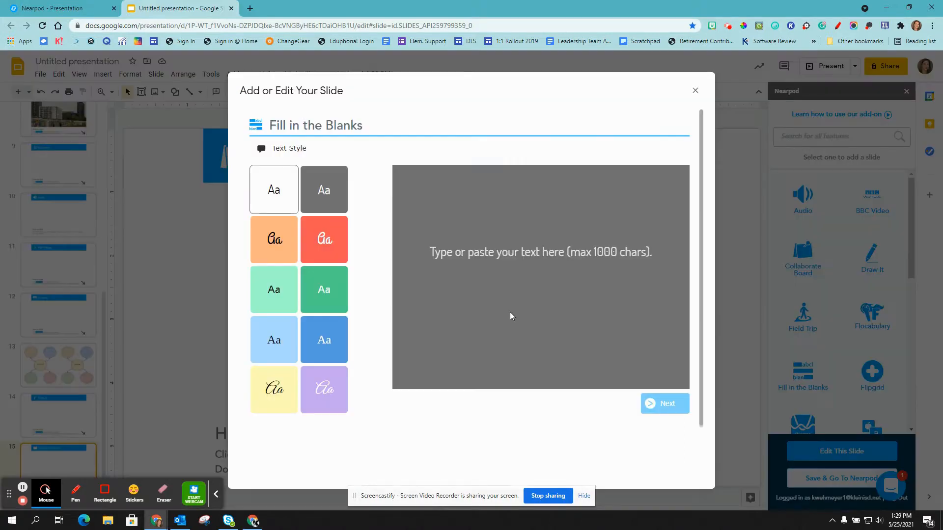